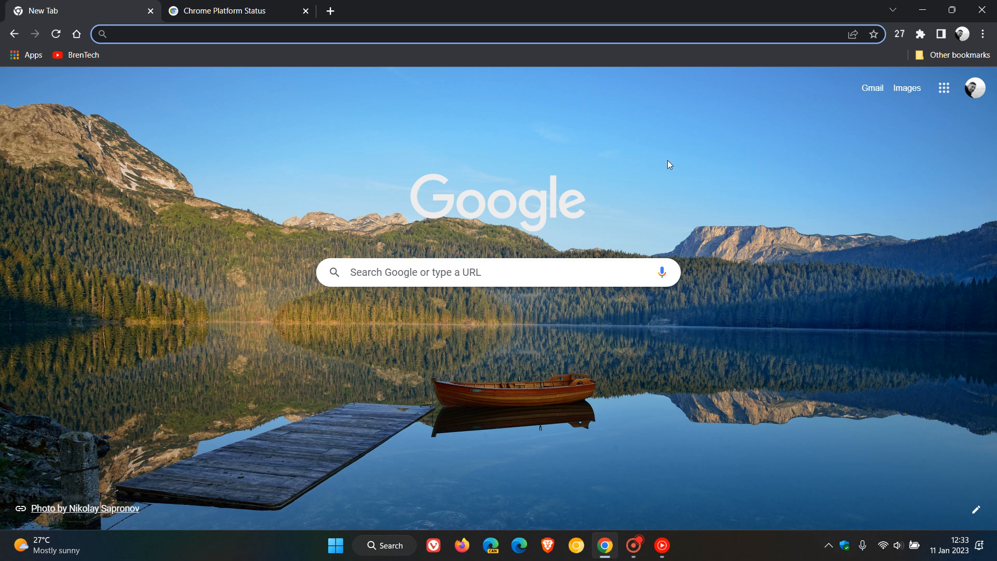
mouse_move(685, 345)
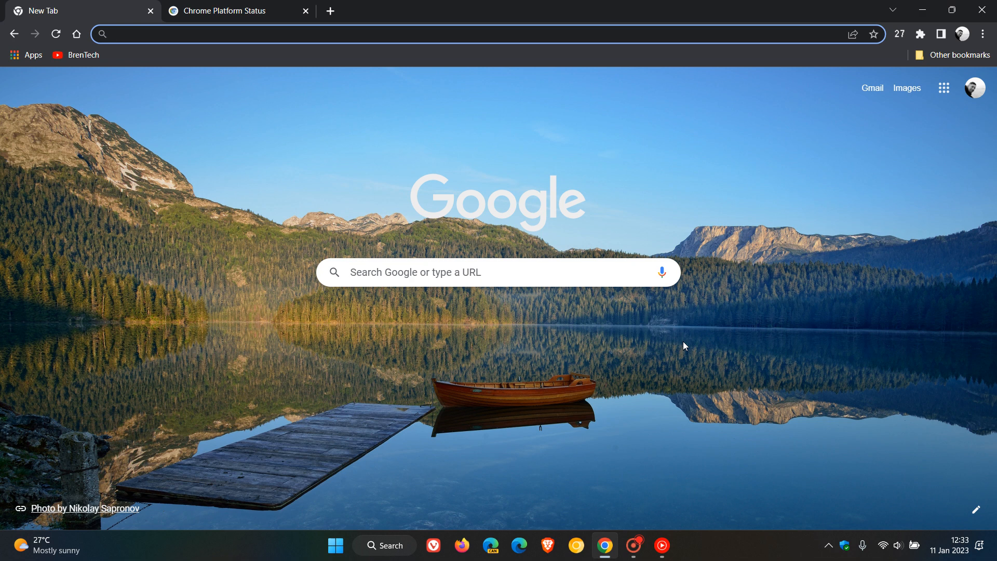
mouse_move(702, 345)
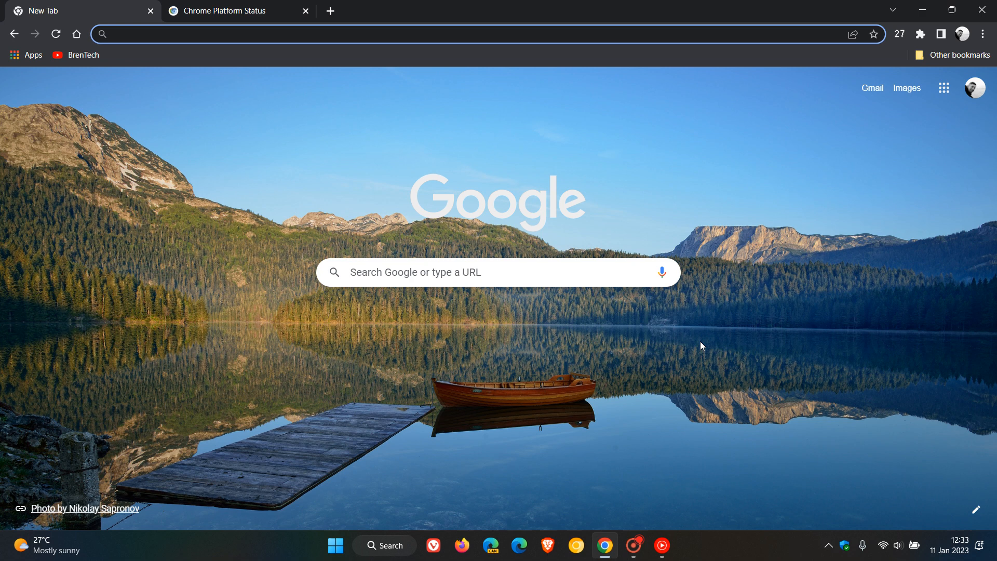
- Open About Google Chrome from the menu and highlight the 109.0.5414.75 build number
click(255, 33)
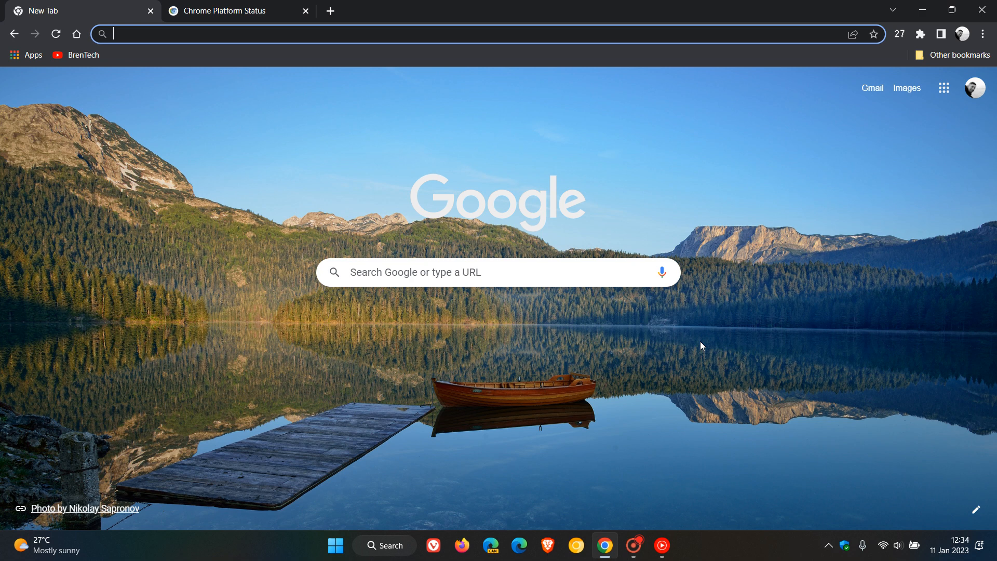
mouse_move(452, 376)
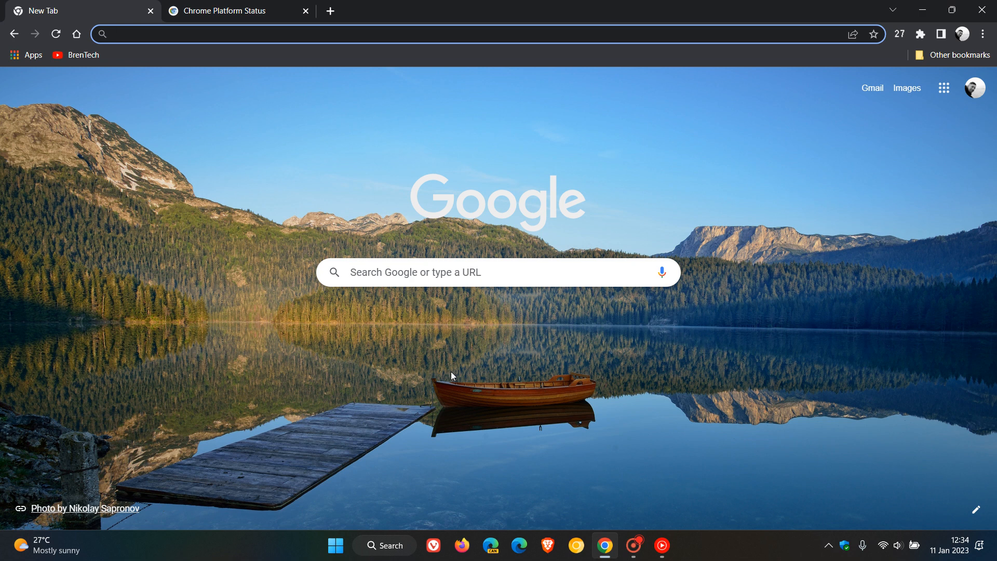
mouse_move(666, 353)
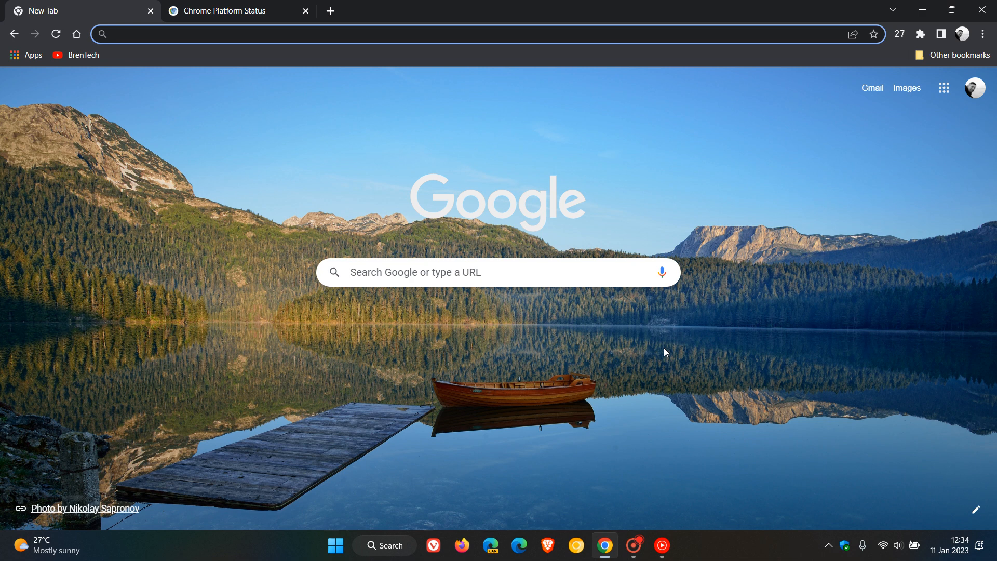
click(254, 34)
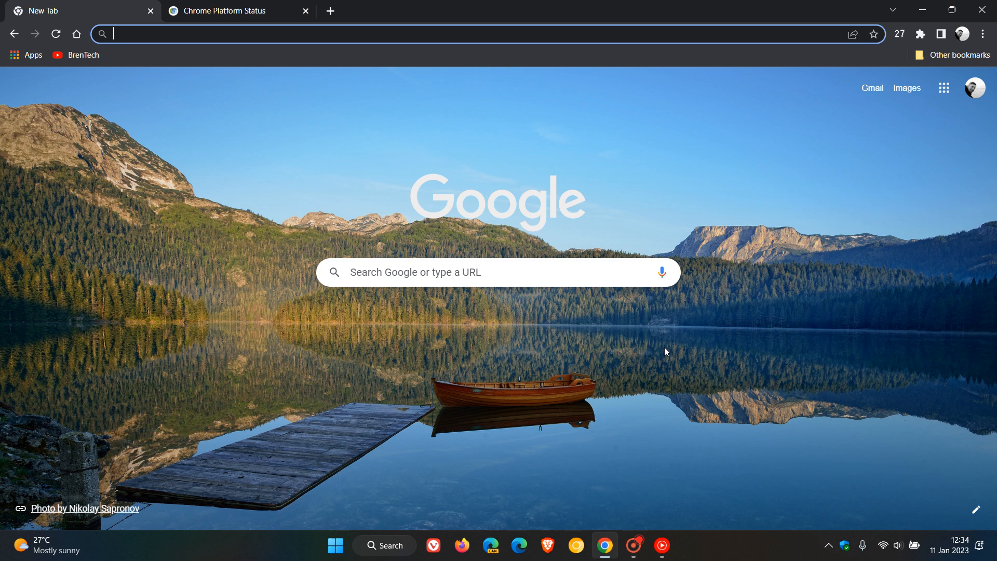
mouse_move(719, 361)
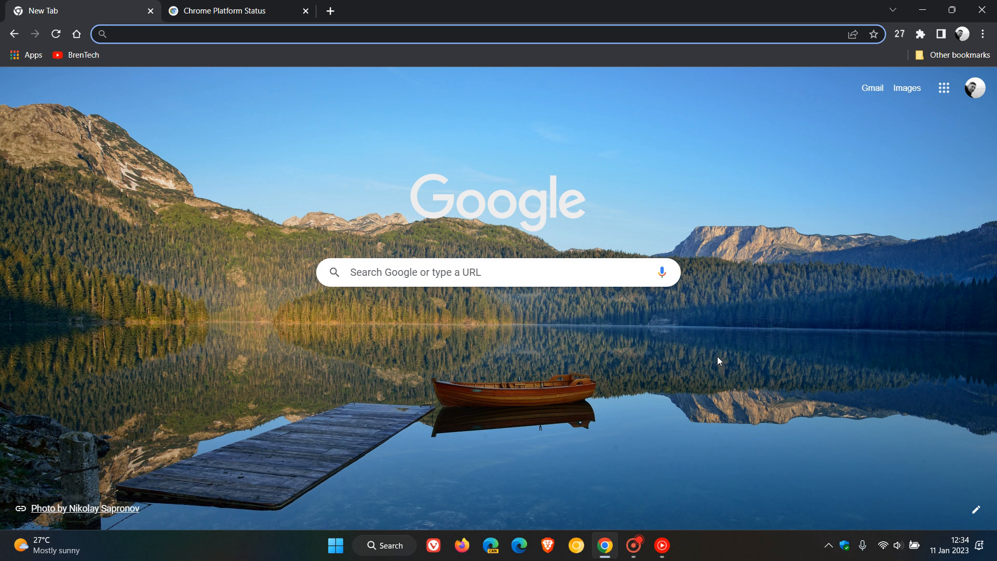
mouse_move(271, 361)
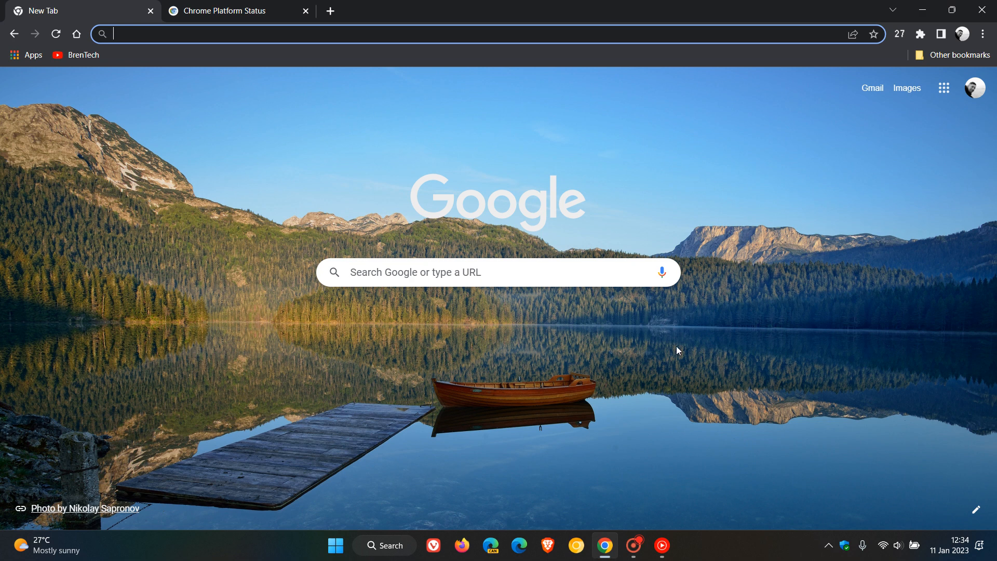
click(983, 34)
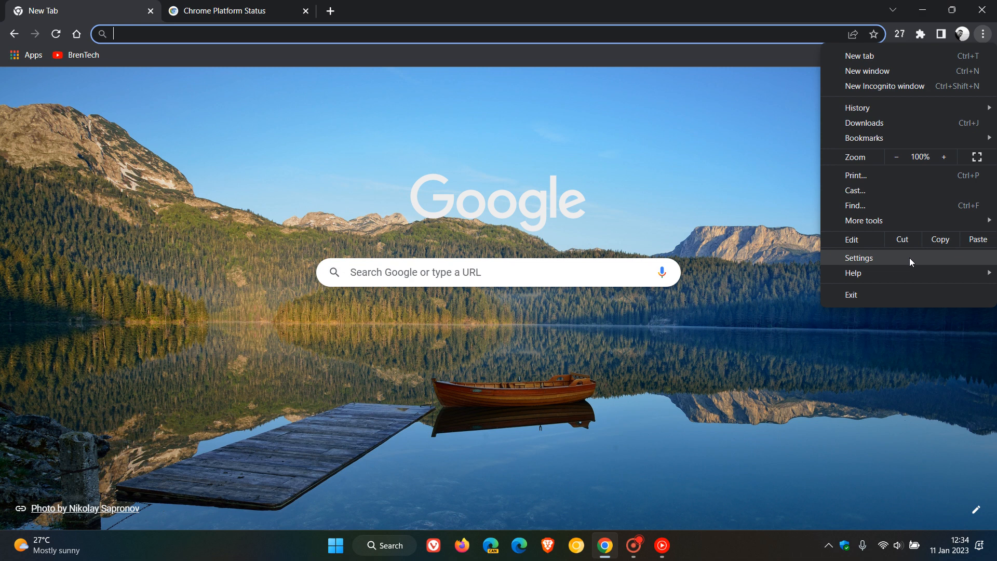
click(859, 257)
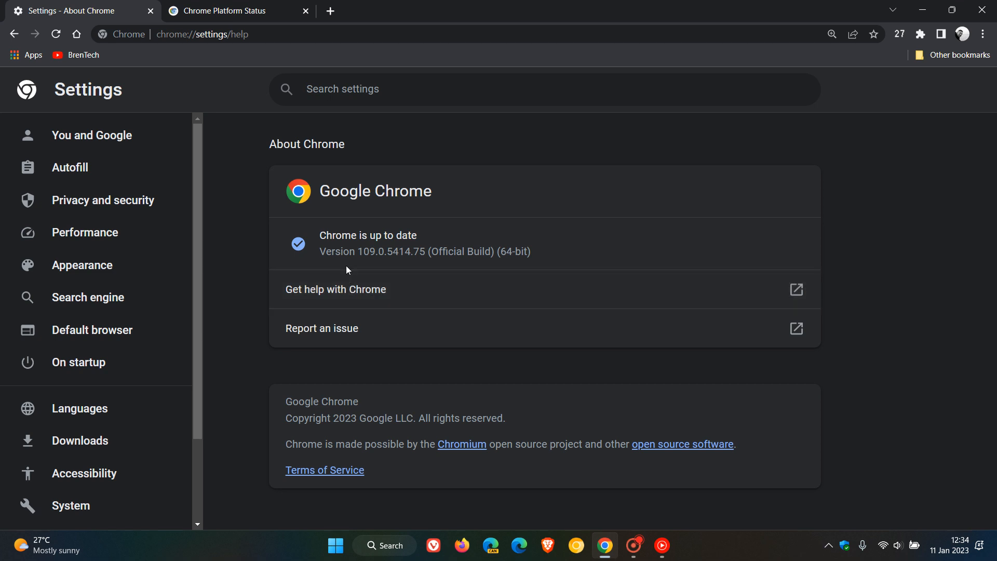
mouse_move(386, 266)
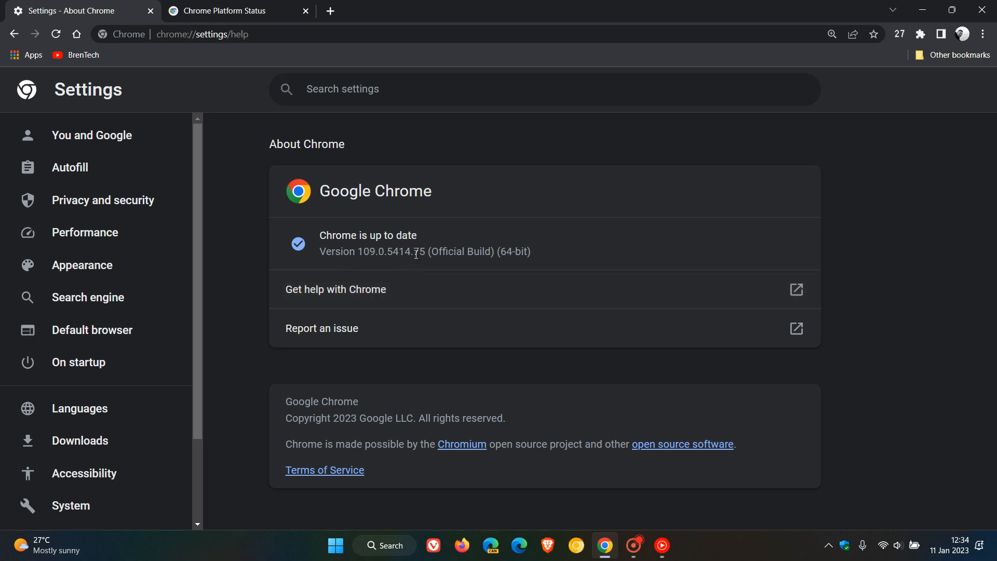
double_click(419, 252)
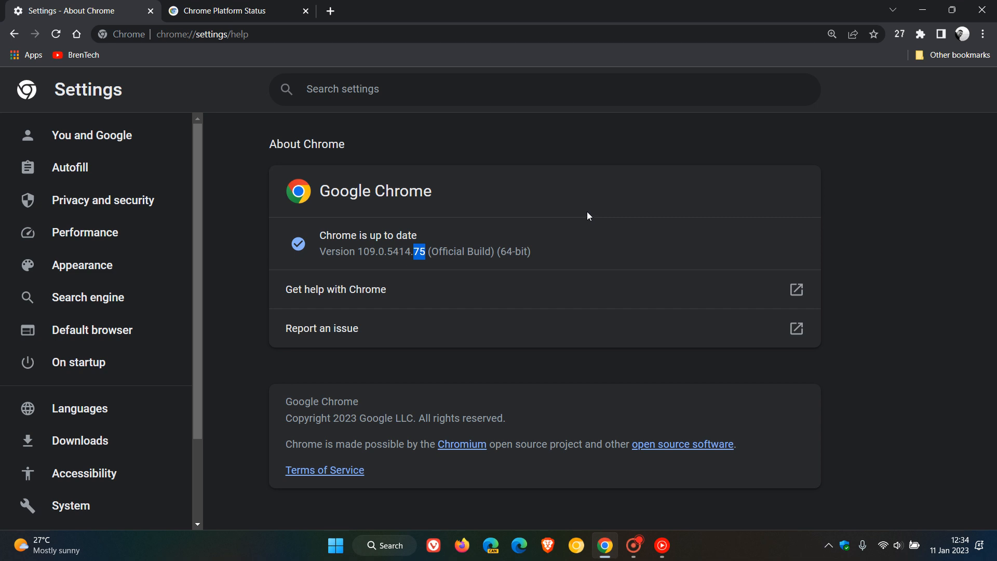
mouse_move(456, 266)
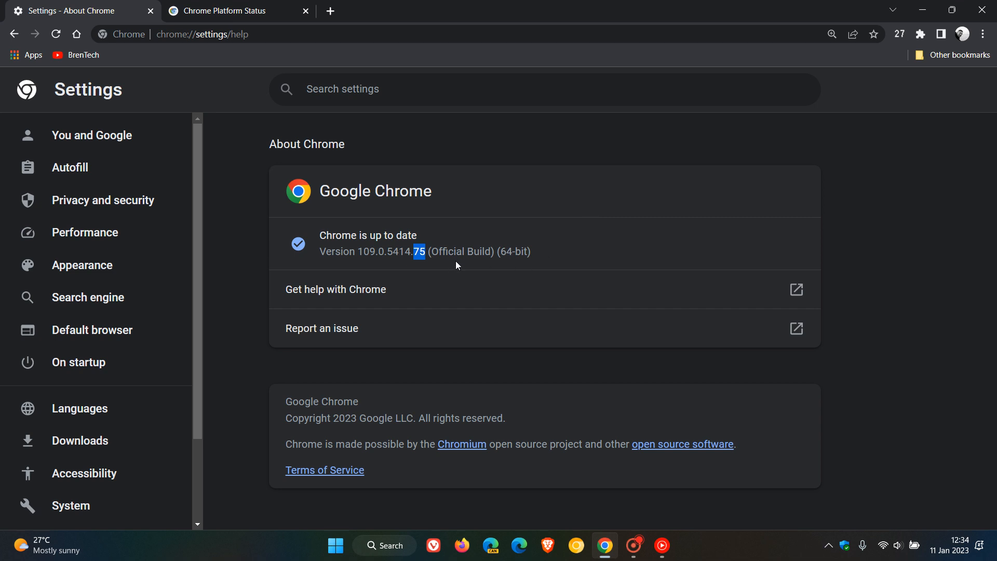
mouse_move(452, 266)
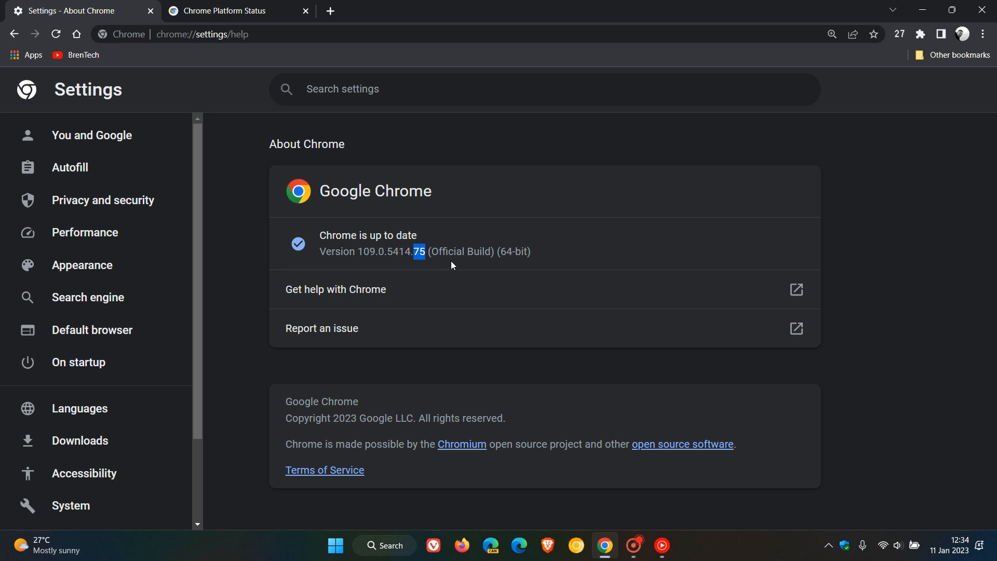
mouse_move(526, 214)
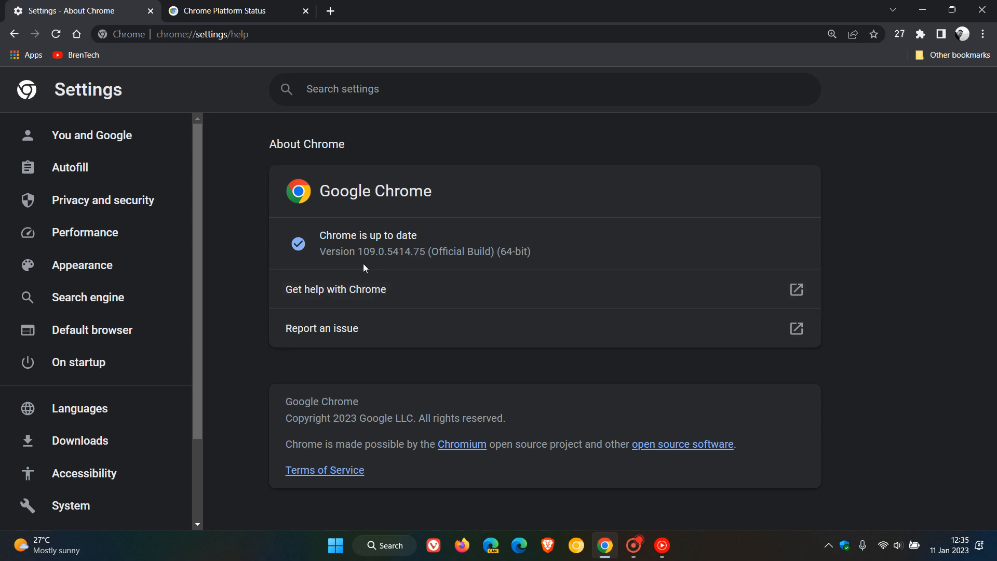
mouse_move(297, 211)
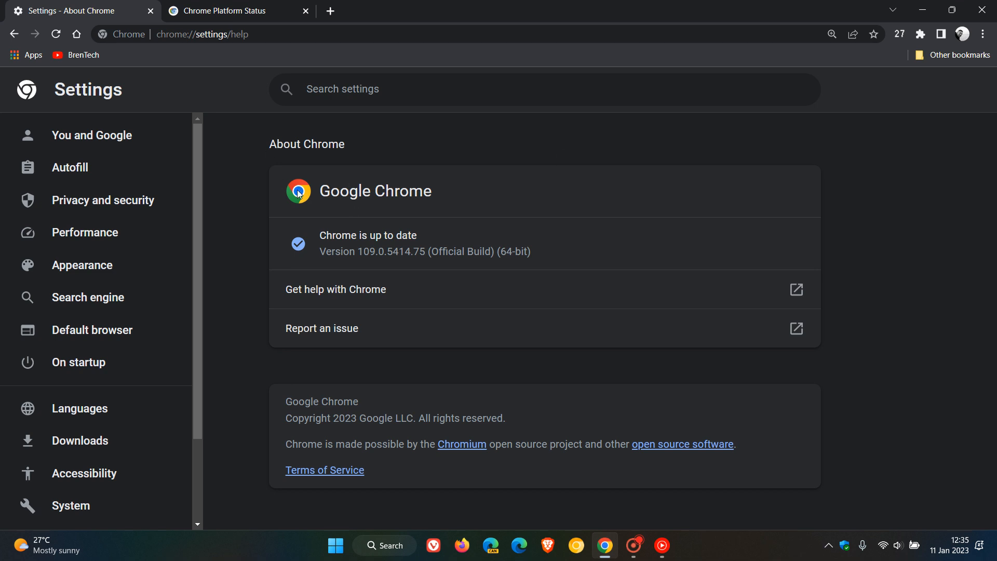
mouse_move(518, 183)
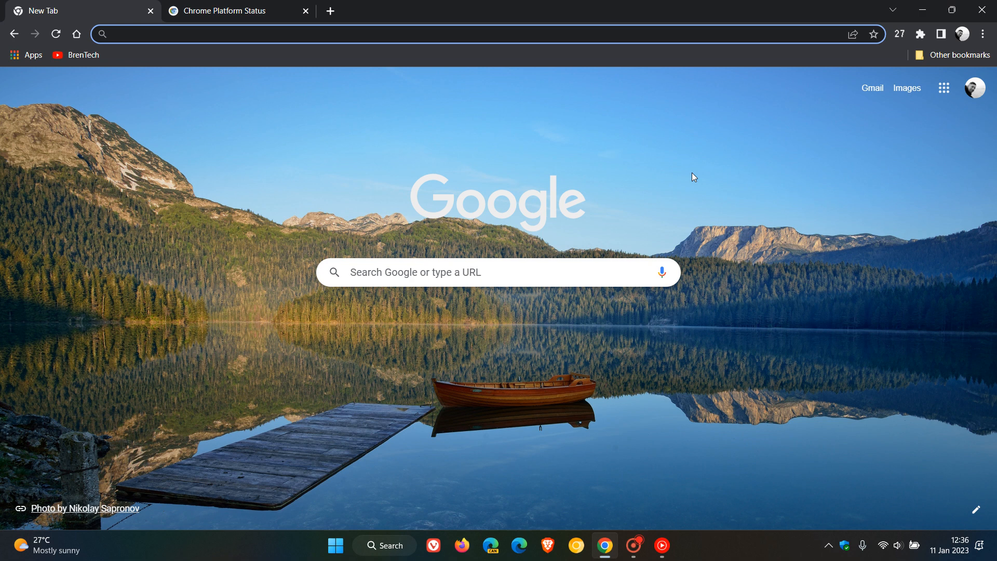
click(255, 34)
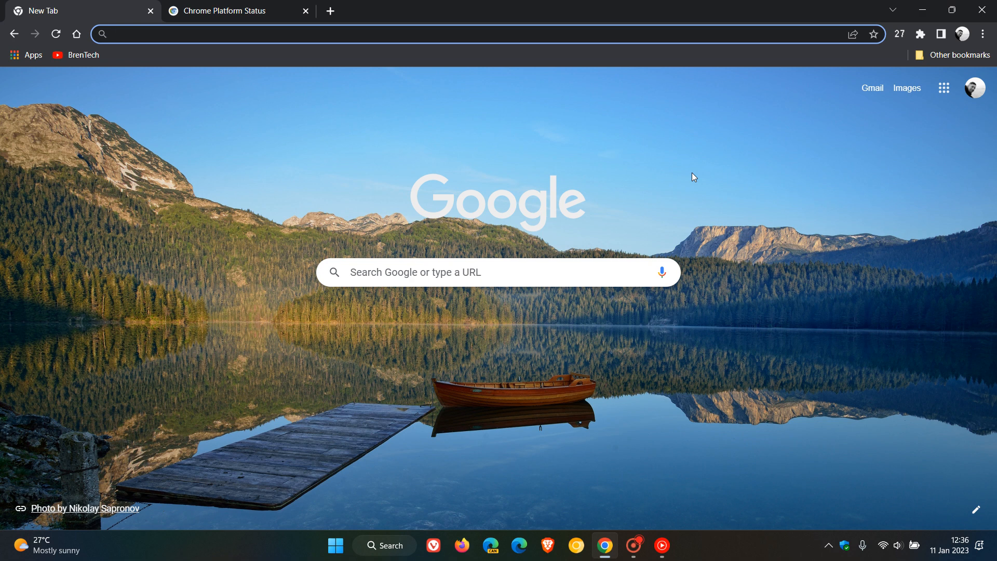
mouse_move(678, 161)
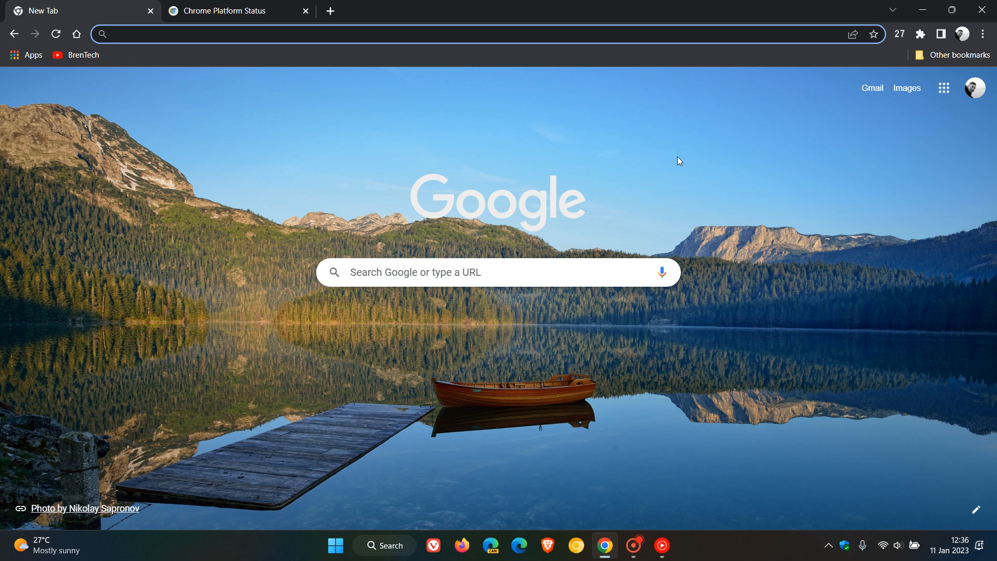
click(255, 34)
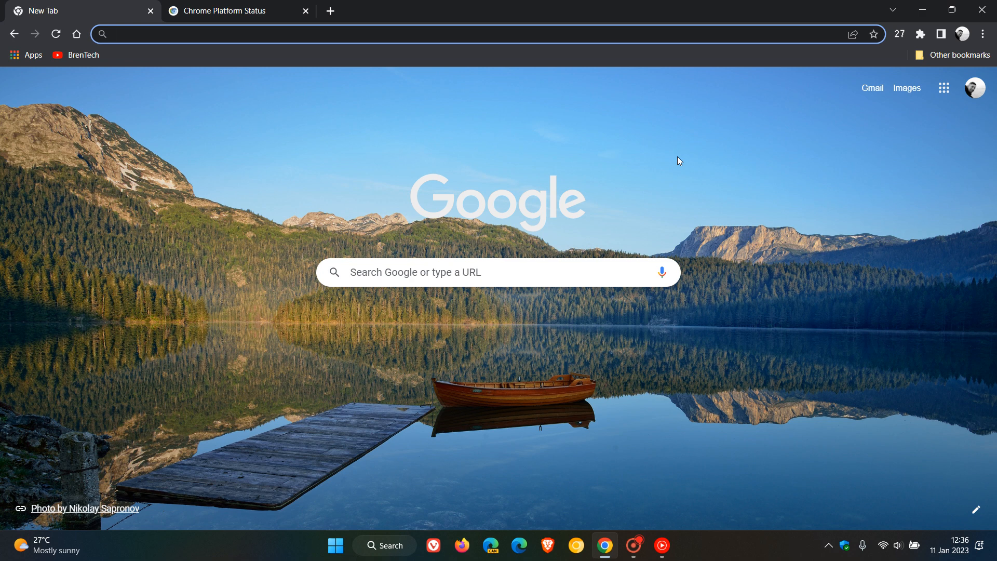
click(254, 34)
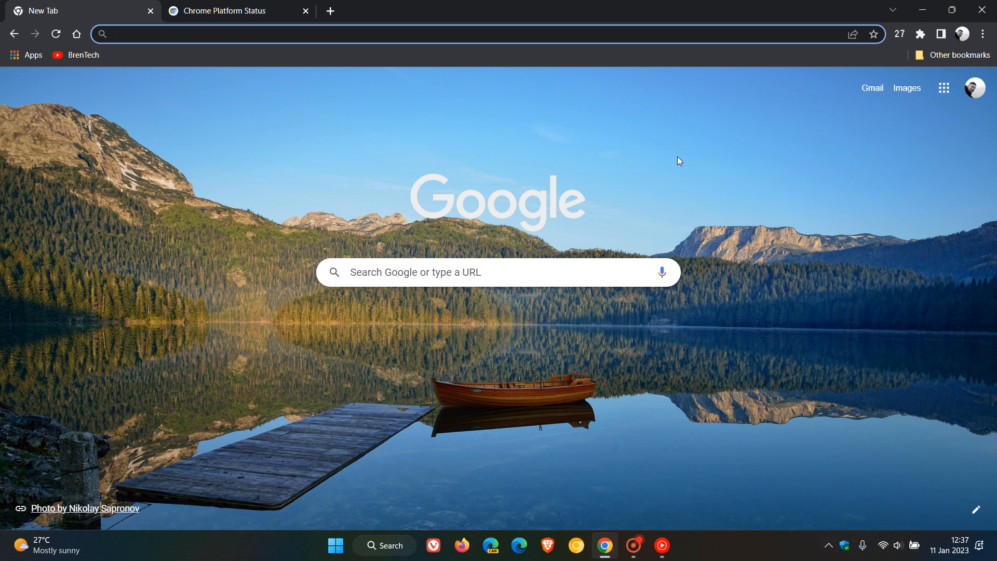
click(254, 34)
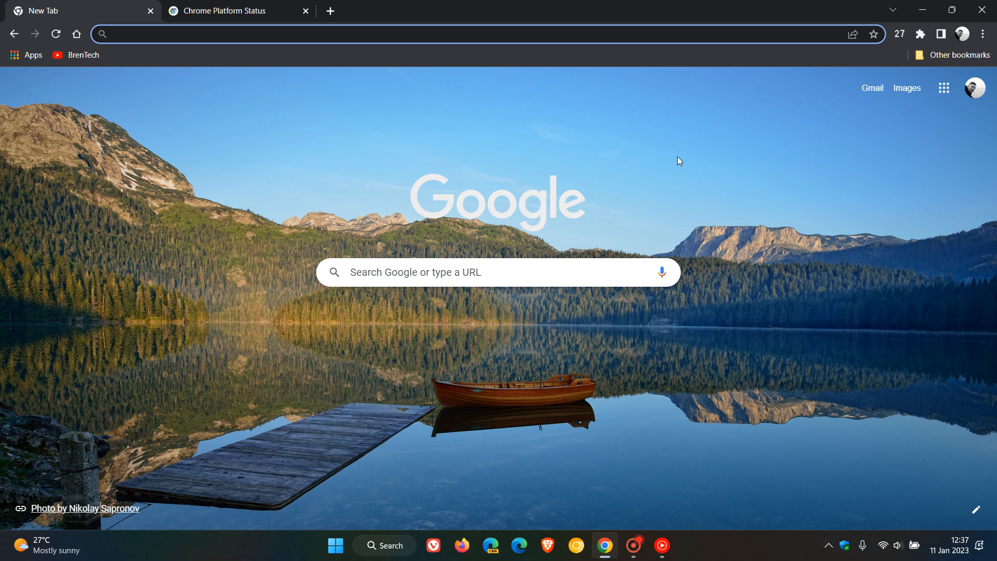
mouse_move(730, 355)
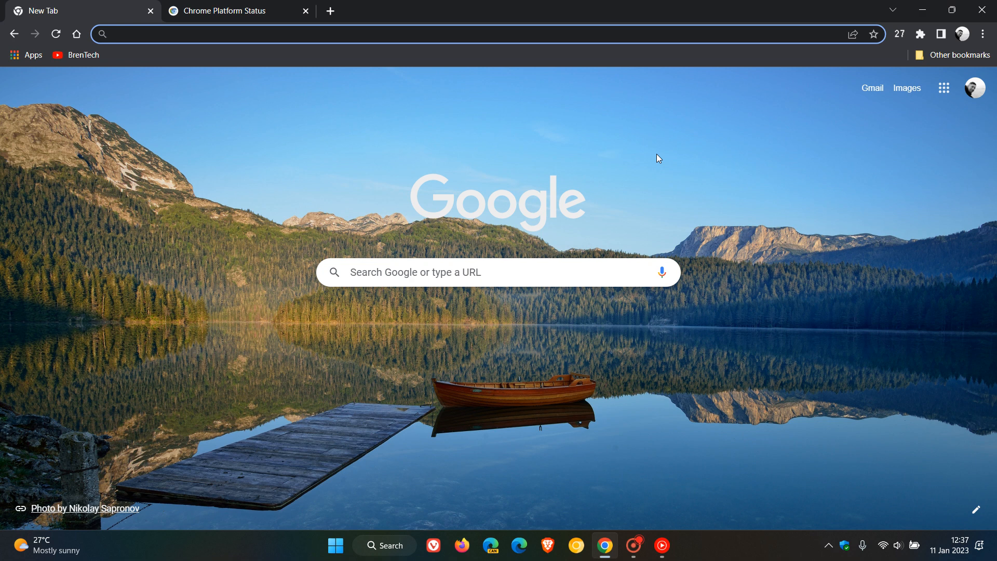
click(254, 34)
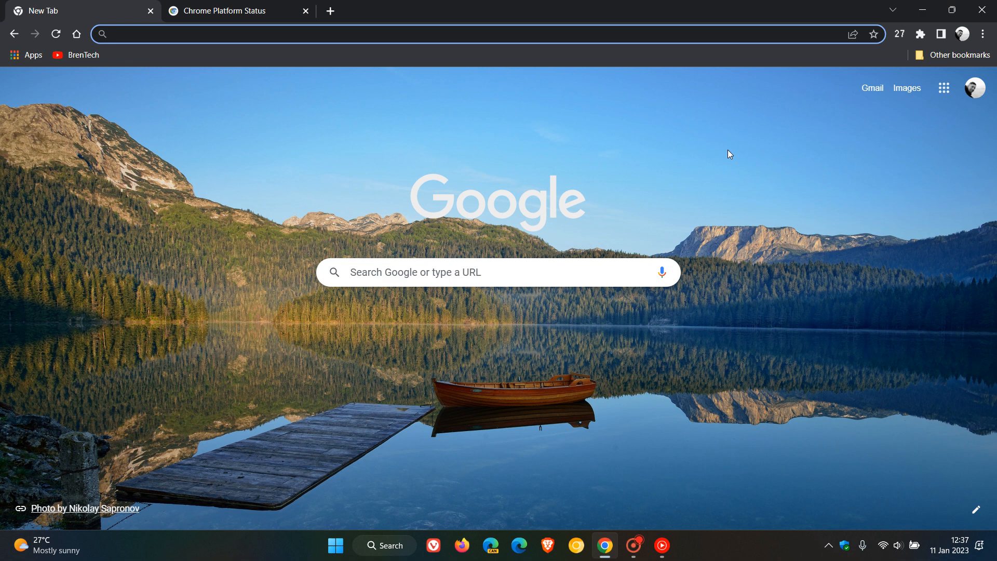
click(254, 33)
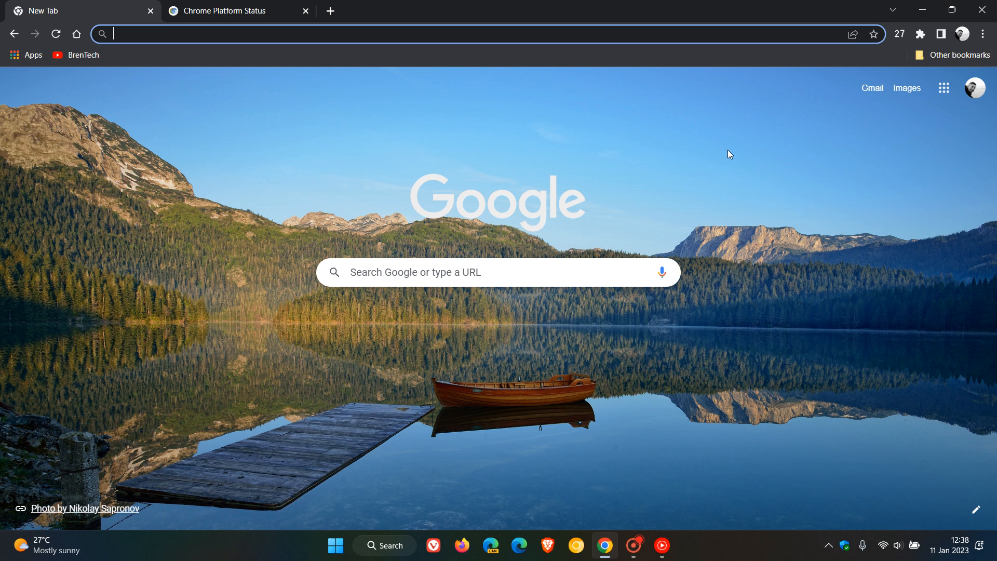
mouse_move(897, 118)
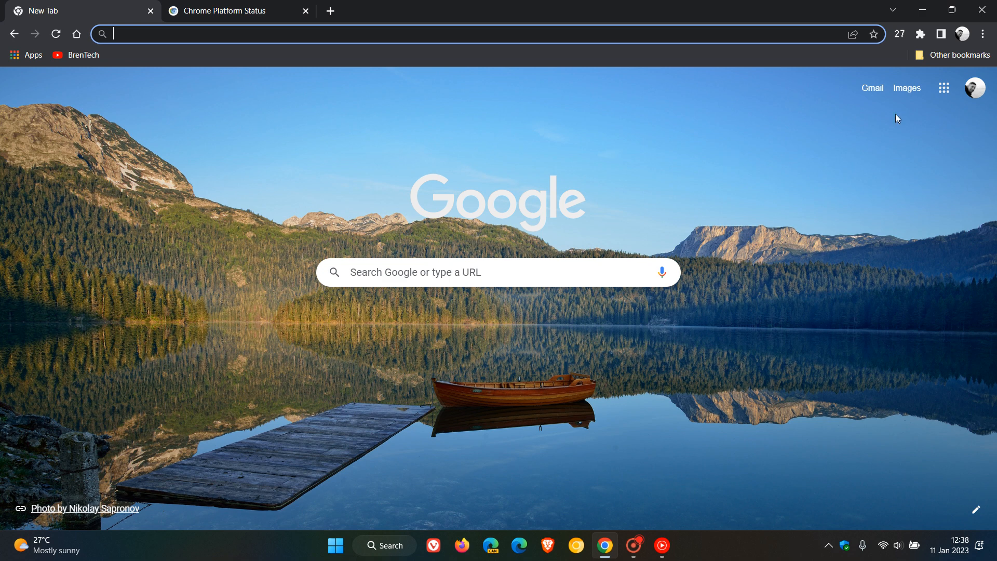
- Reopen Help > About Google Chrome to confirm version 109.0.5414.75 is up to date
click(983, 34)
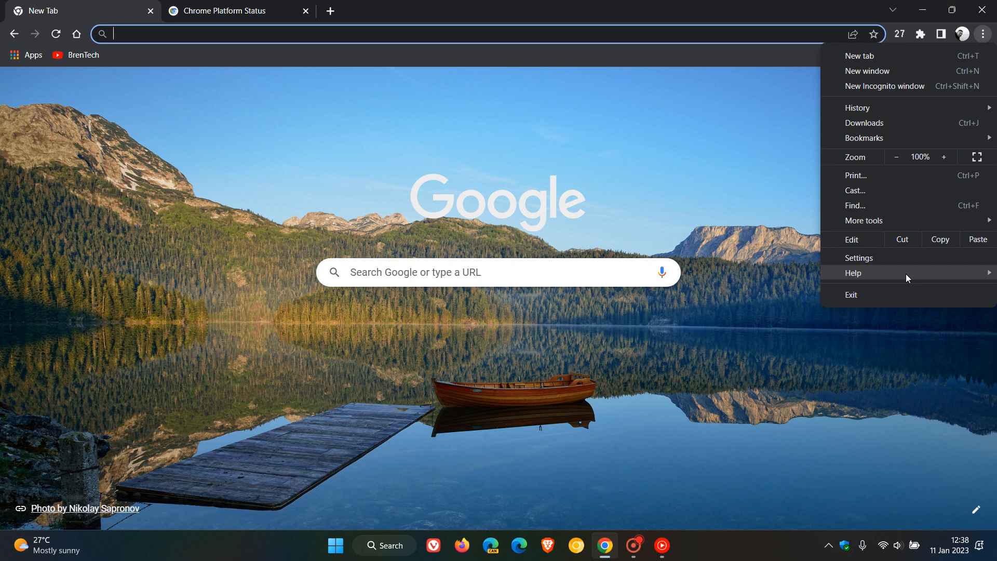
click(854, 273)
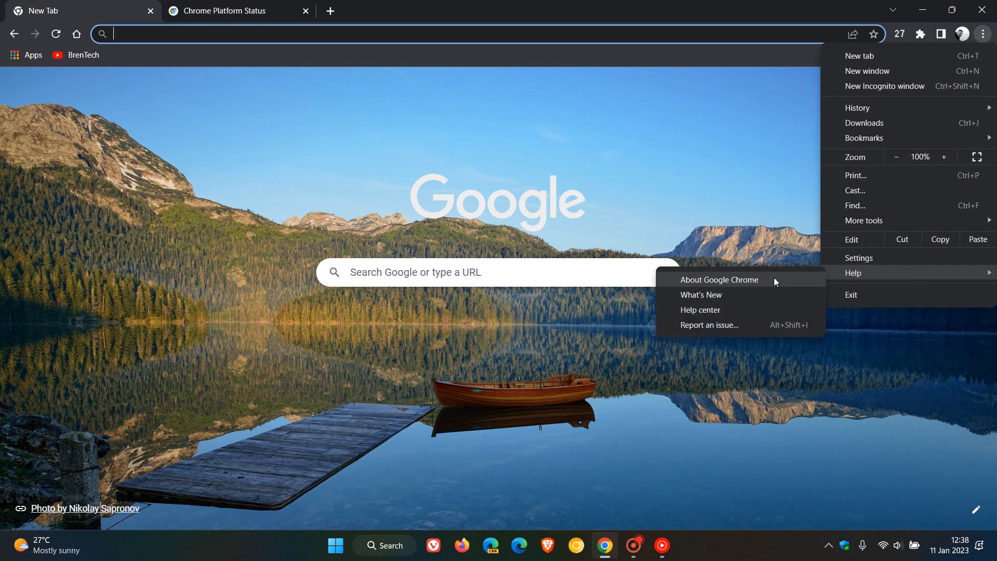
click(719, 280)
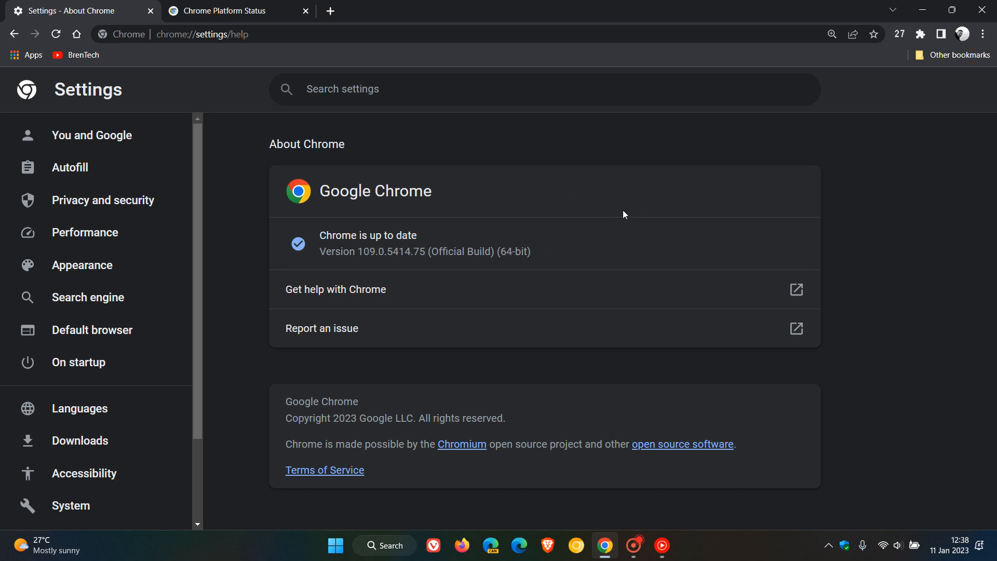
click(342, 88)
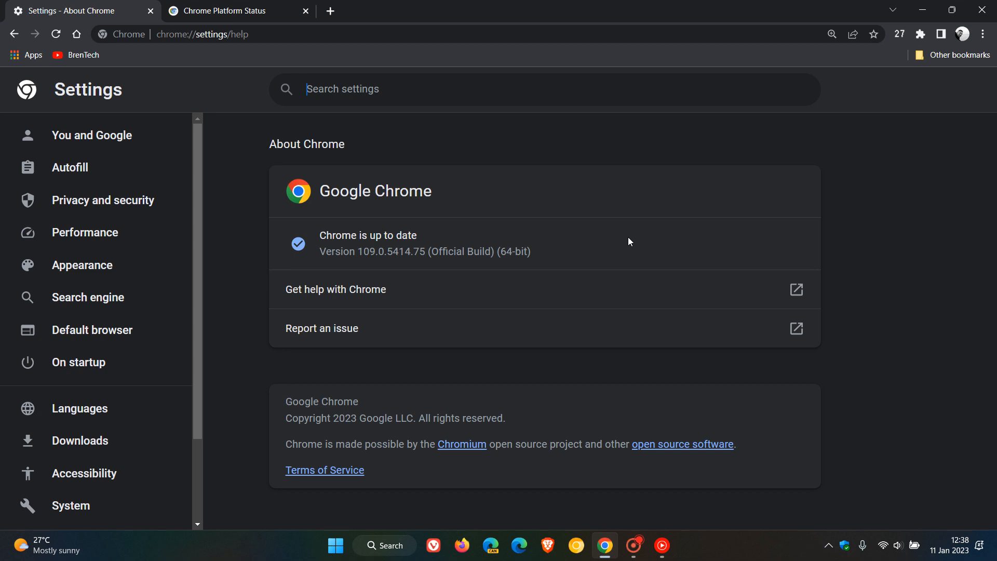
mouse_move(609, 205)
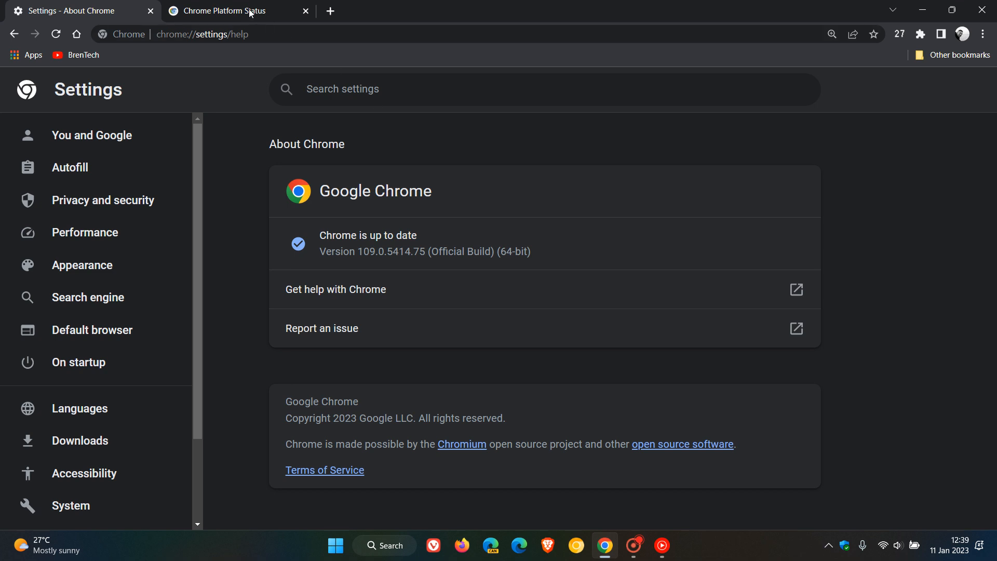
- Switch to the Chrome Platform Status tab showing Chrome 109 stable, 110 next, 111 dev
click(223, 10)
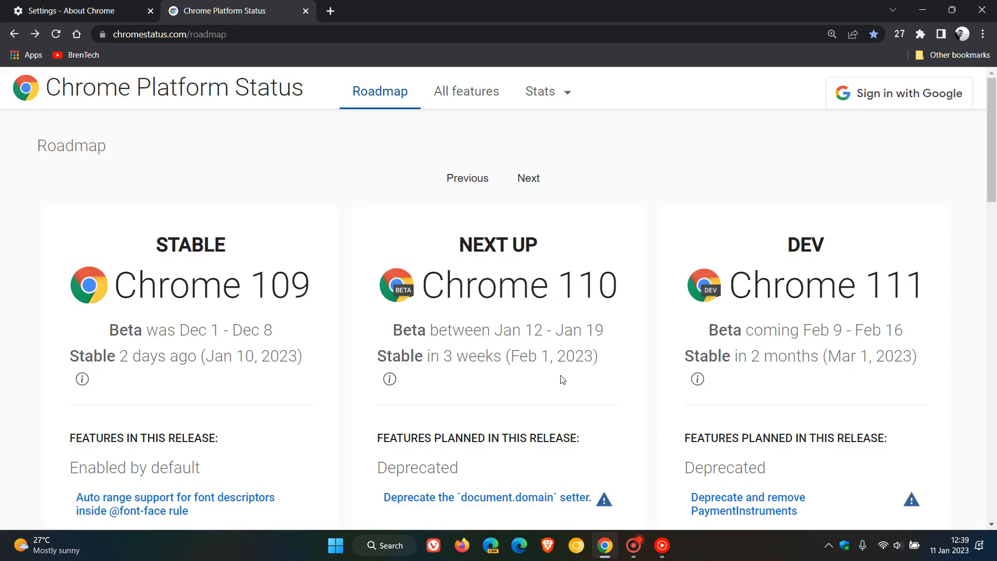
mouse_move(607, 385)
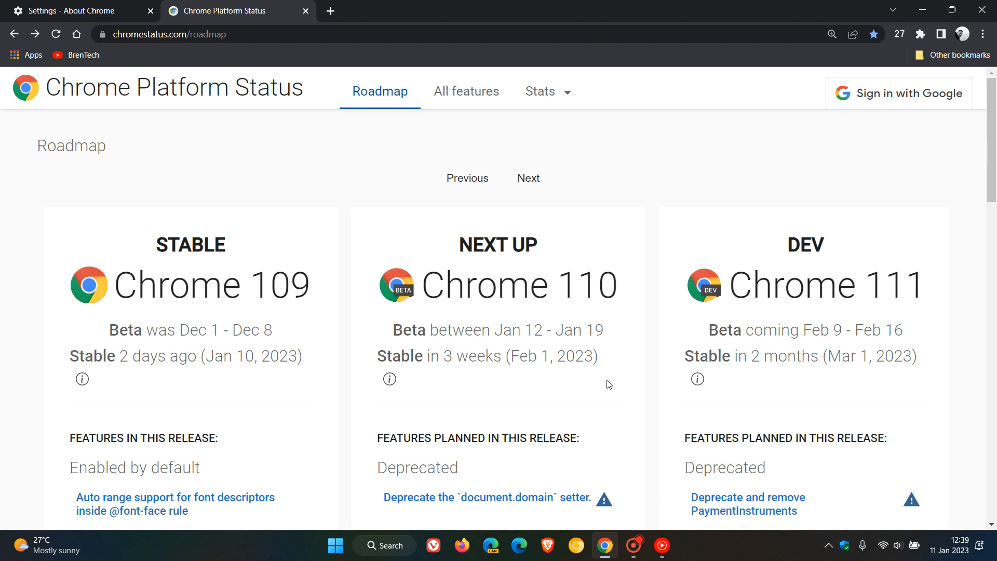
mouse_move(590, 371)
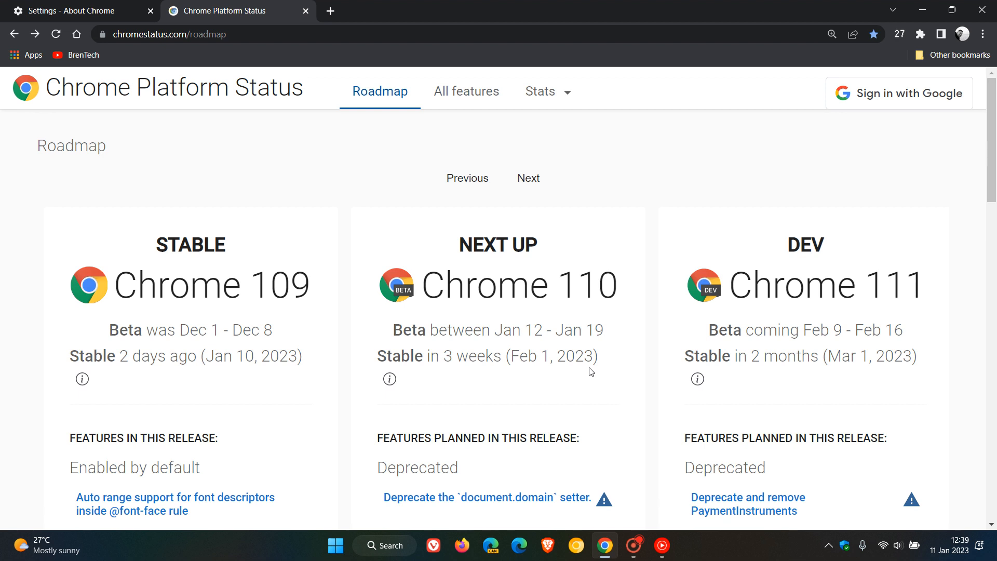
mouse_move(614, 369)
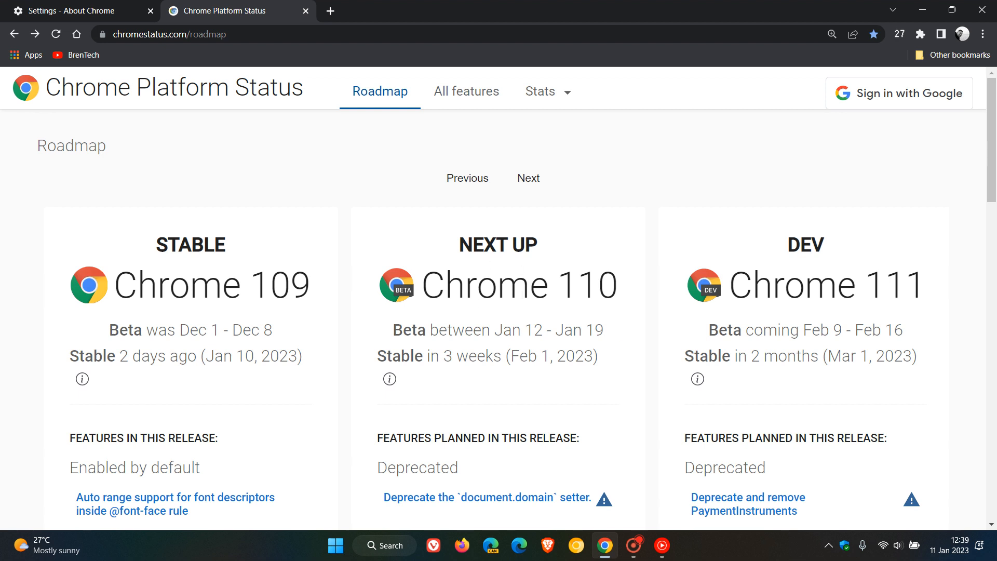
mouse_move(634, 368)
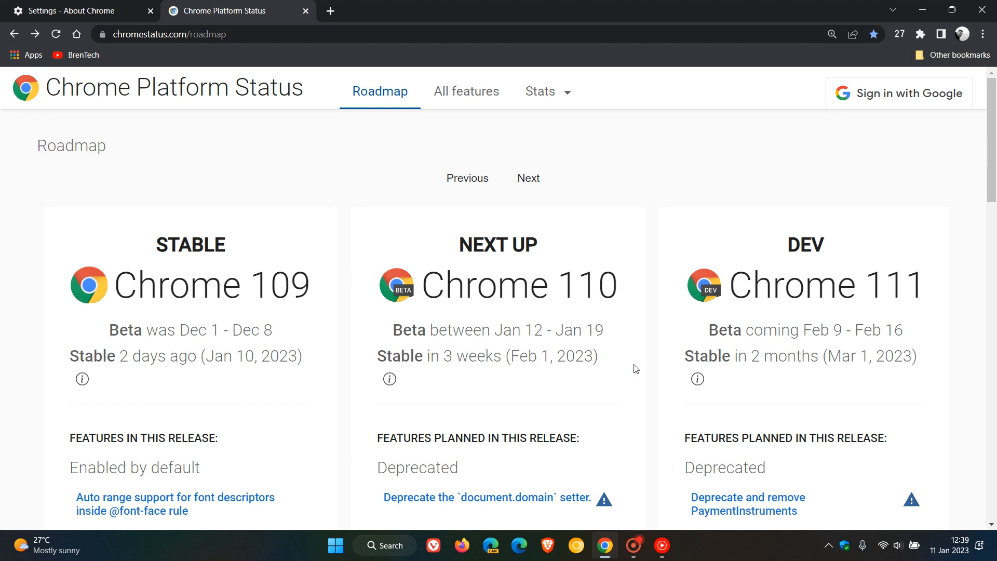
- Switch back to the first tab, now a fresh New Tab page with the lake photo
click(76, 10)
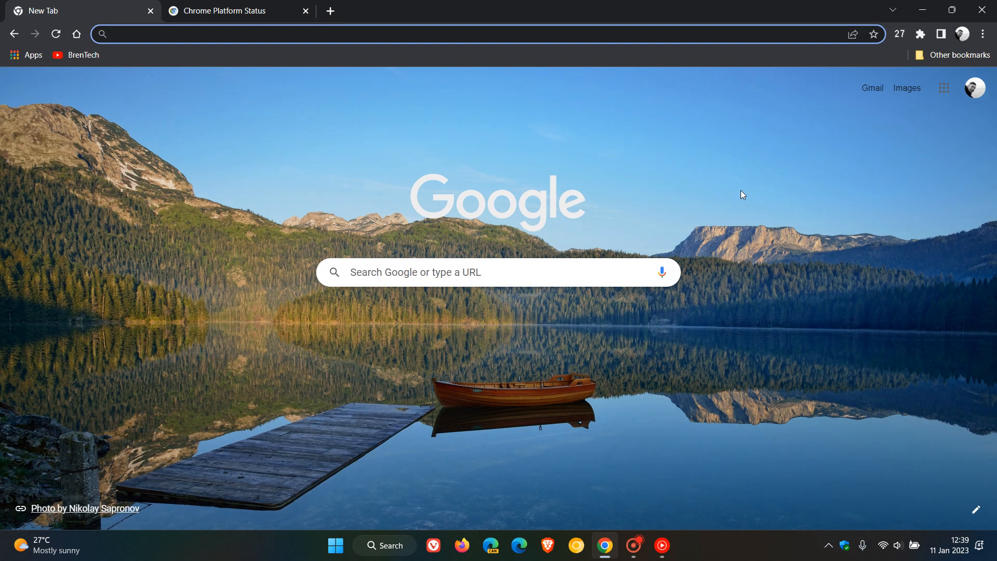
mouse_move(735, 361)
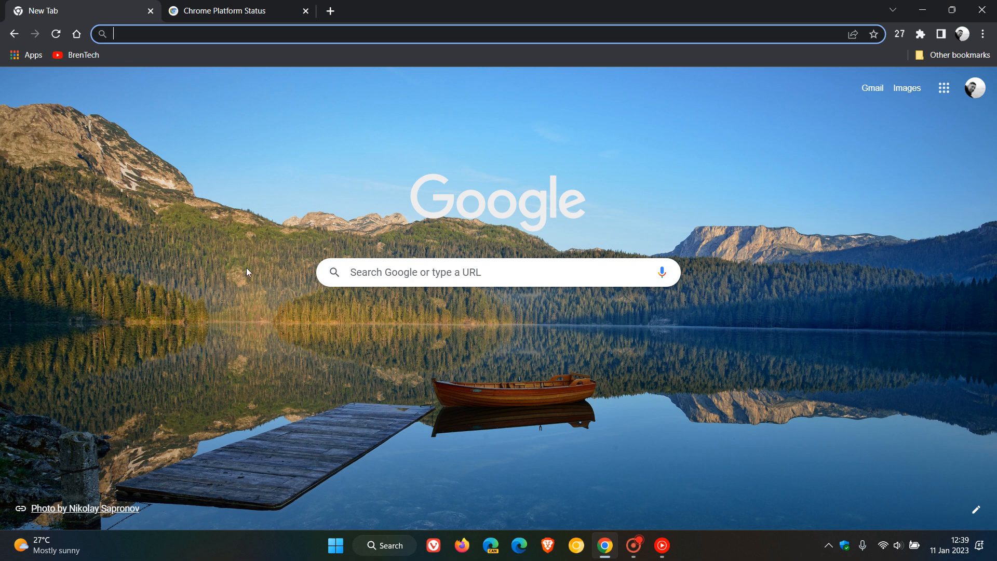
mouse_move(675, 384)
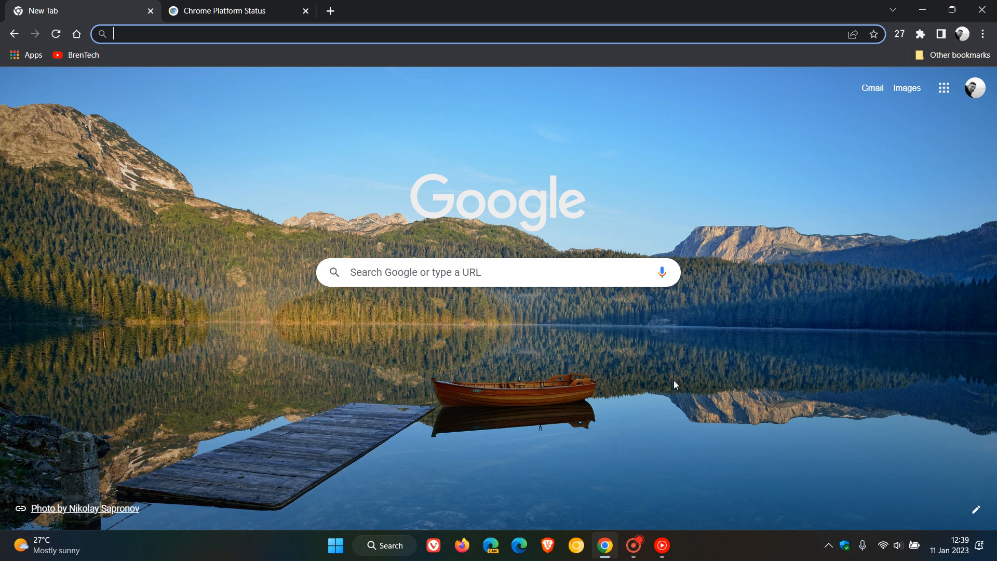